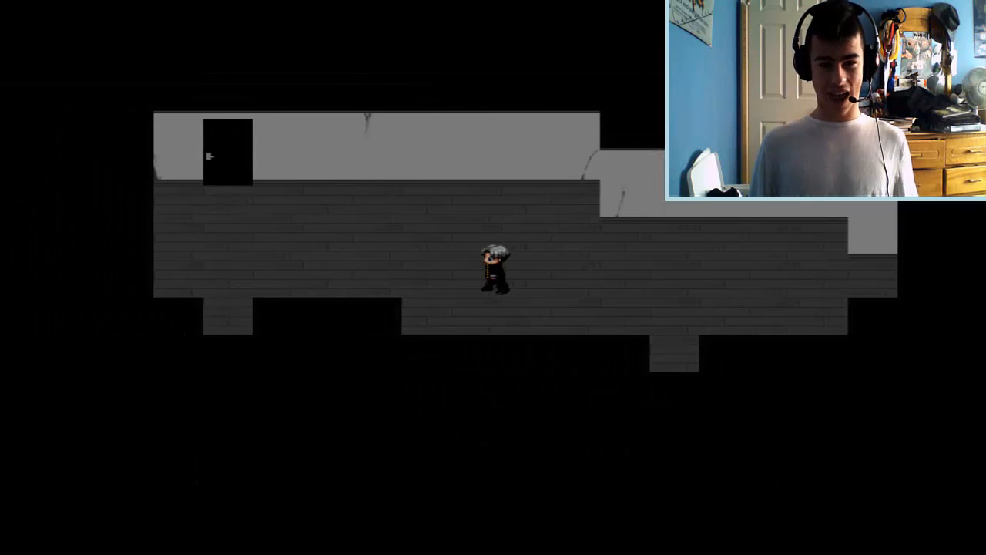
- Walk through the room to the keypad and interact with it to show the 0000 code entry
key("Up")
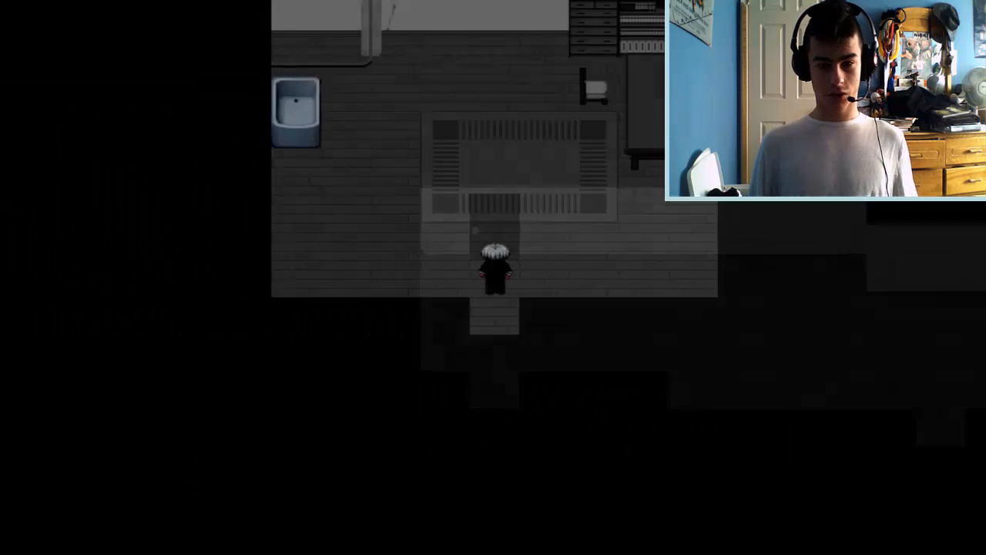
key("up")
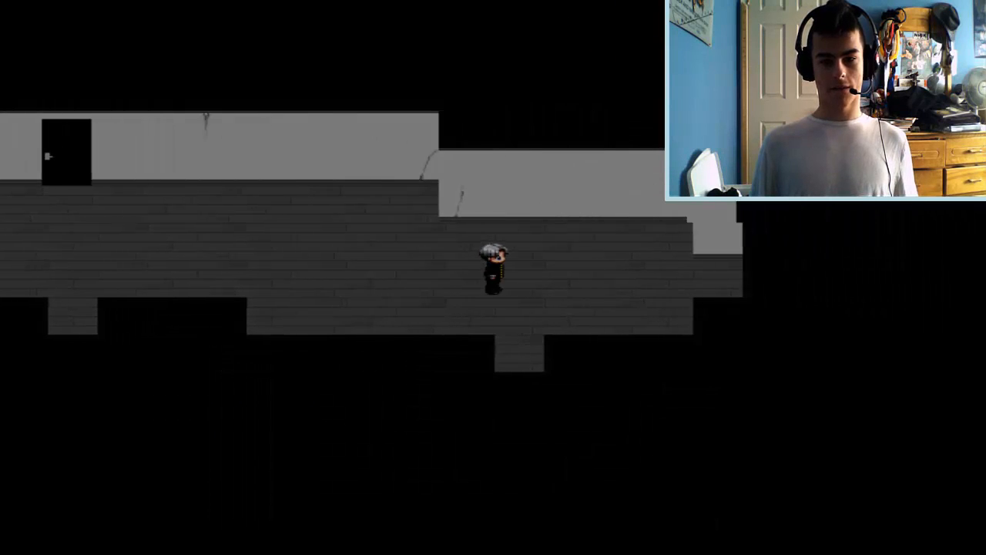
key("right")
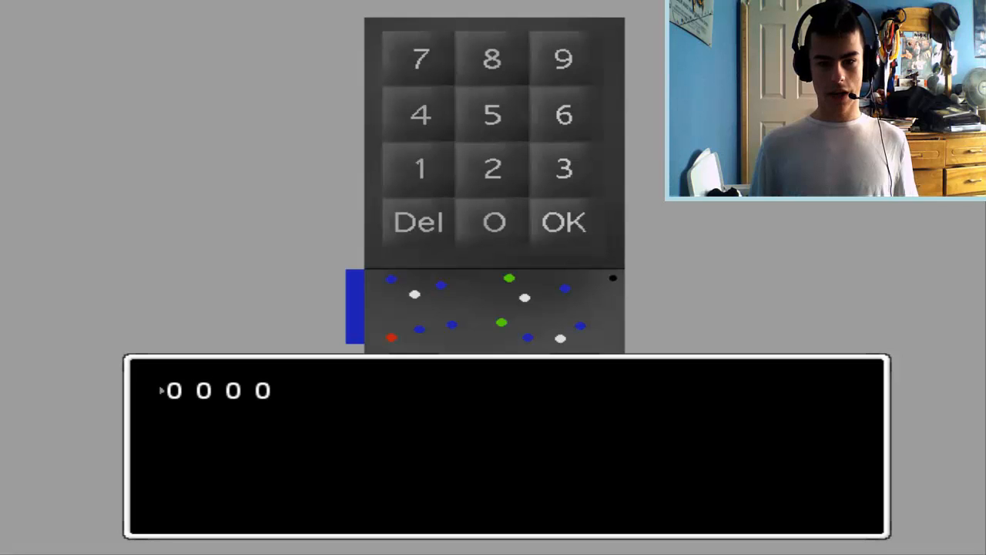
- Set the digits to 1 2 3 6 and submit the code
left_click(419, 168)
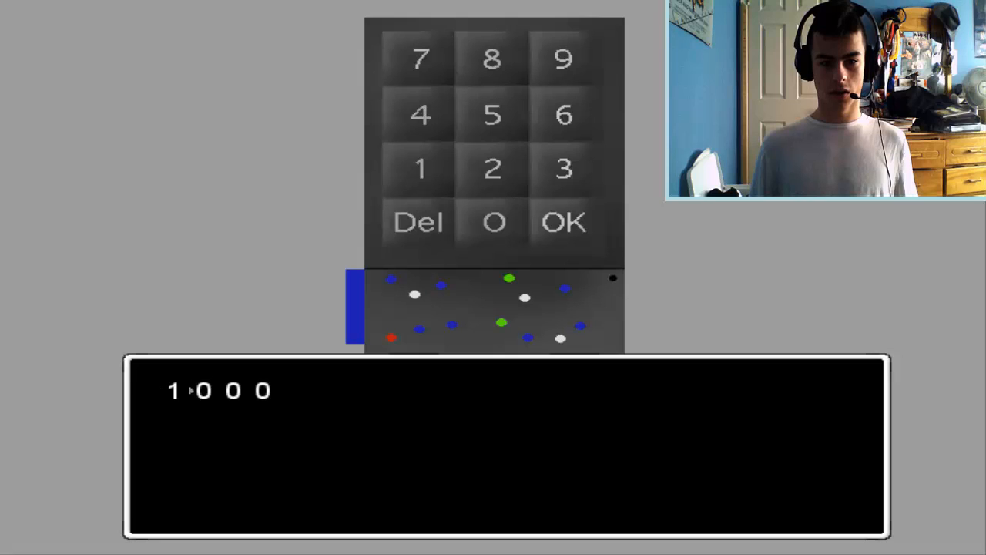
left_click(491, 168)
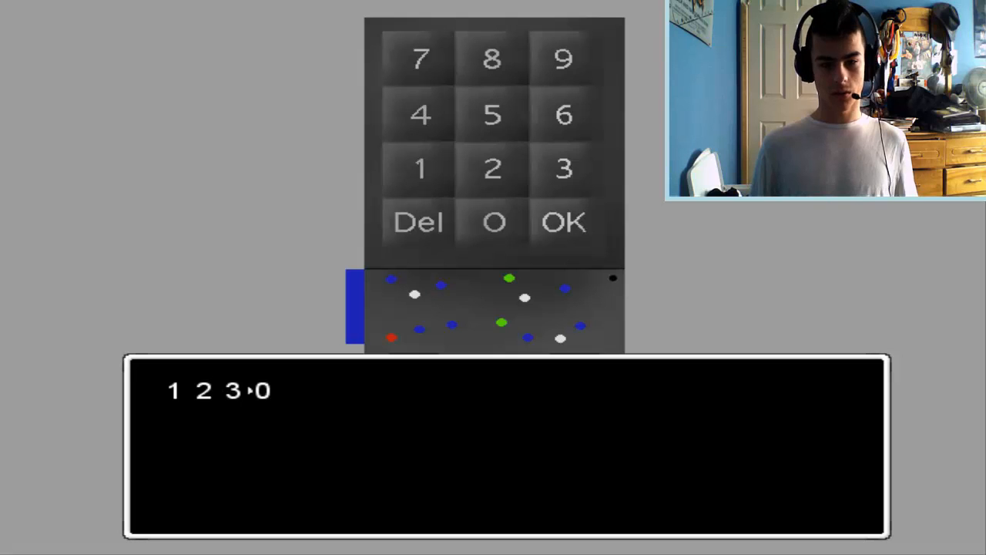
left_click(563, 114)
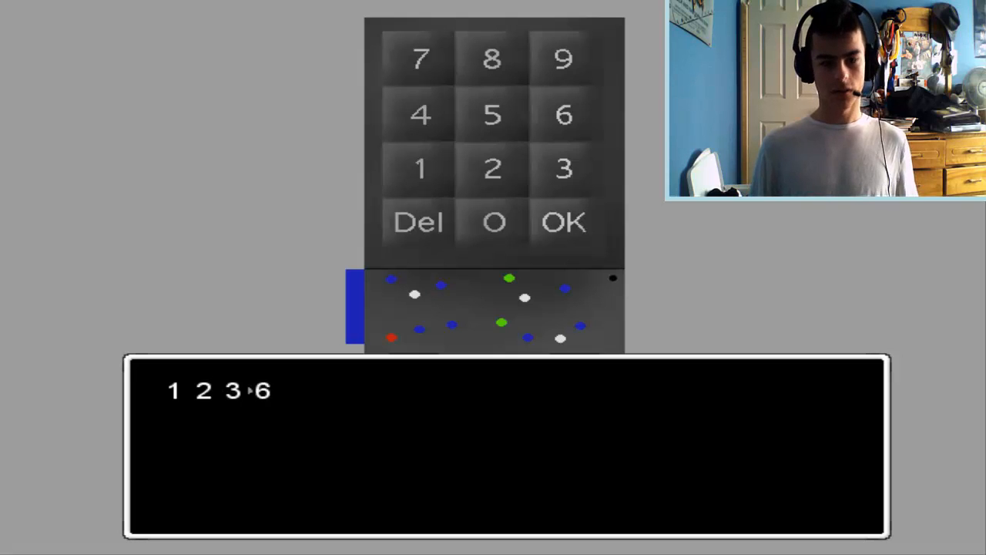
left_click(564, 221)
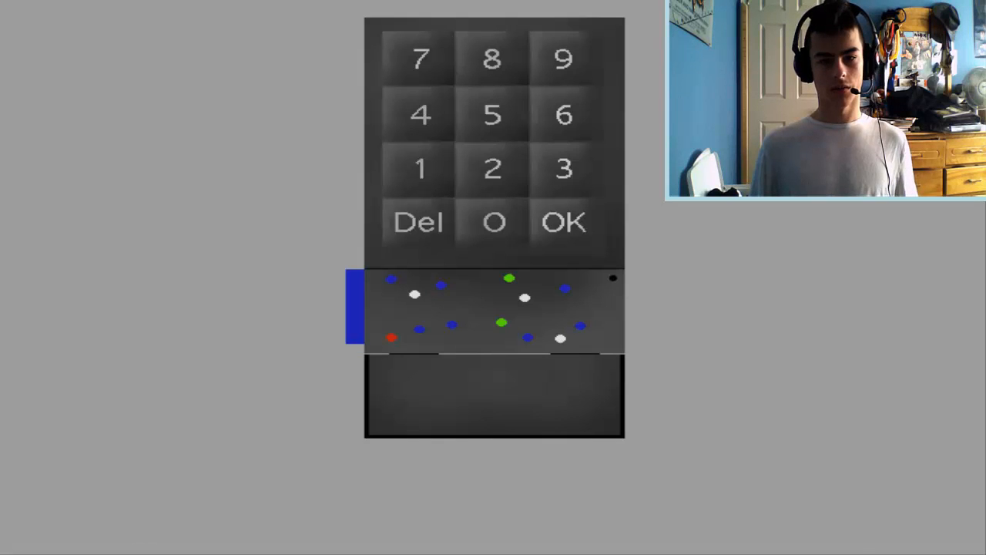